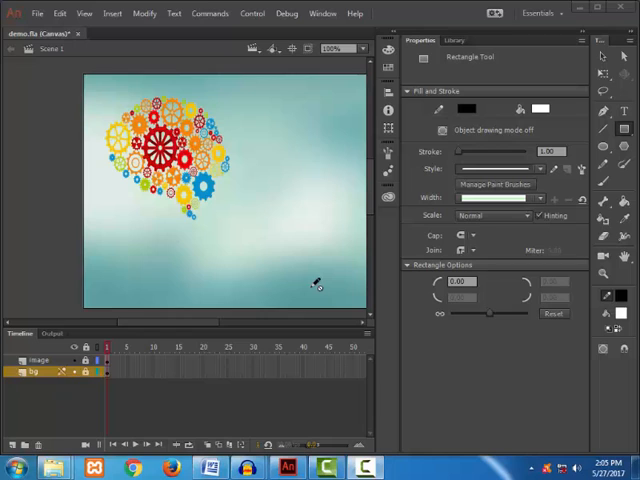
mouse_move(571, 72)
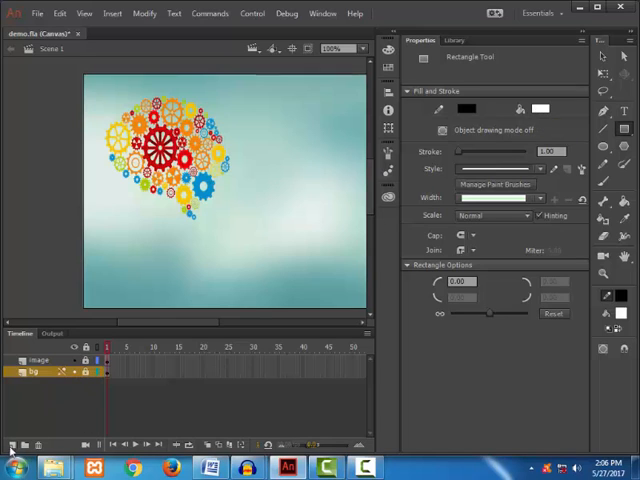
mouse_move(12, 444)
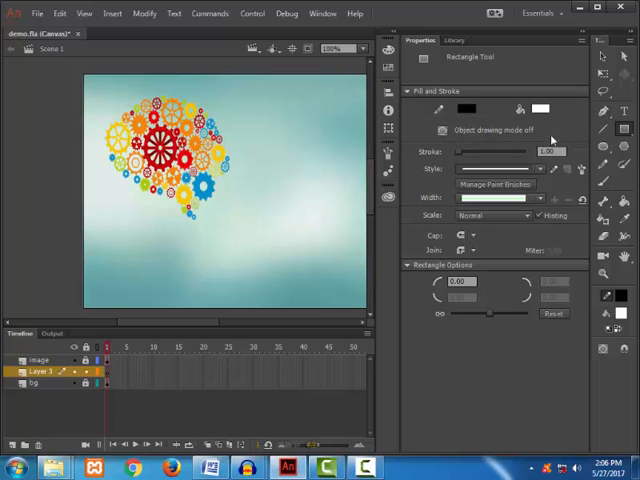
Draw a white rectangle with a thin black outline on Layer 3, right of the gear image.
left_click_drag(243, 146, 318, 222)
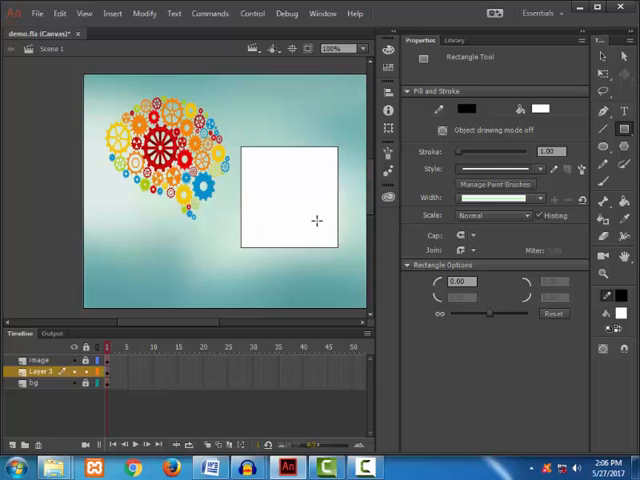
mouse_move(304, 200)
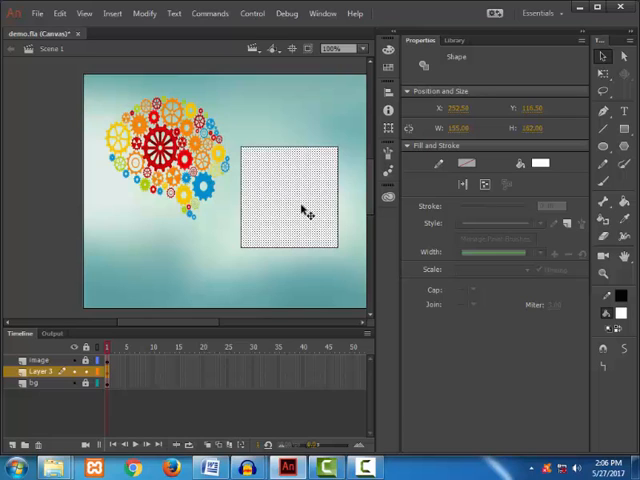
Marquee-select the rectangle's fill and outline together to show its shape properties.
left_click_drag(307, 210, 210, 245)
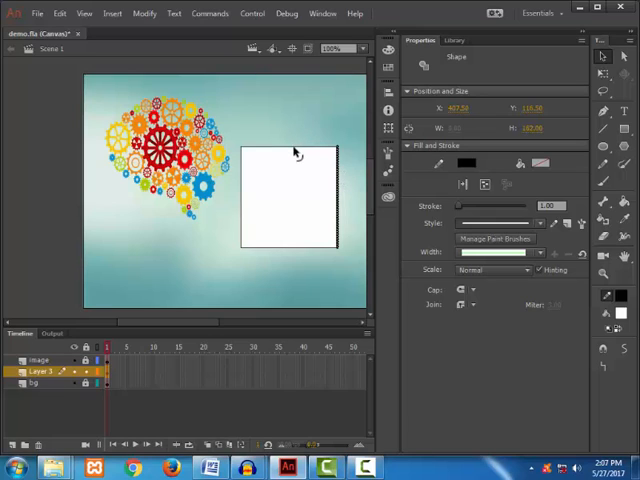
mouse_move(296, 152)
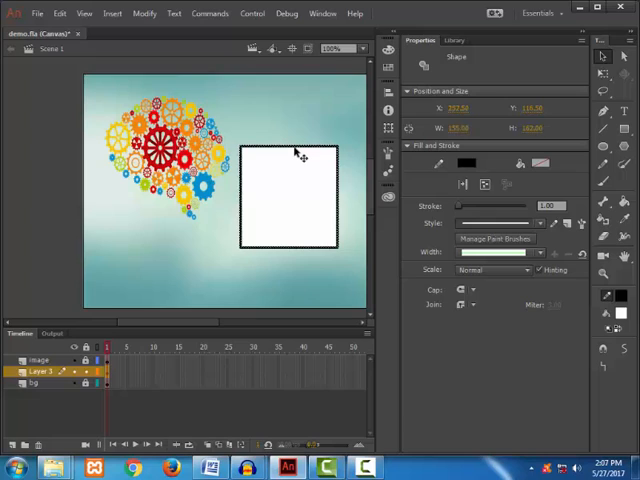
mouse_move(293, 158)
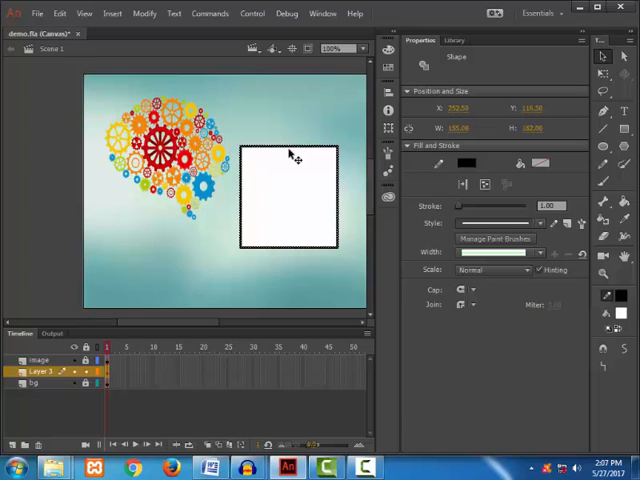
mouse_move(235, 275)
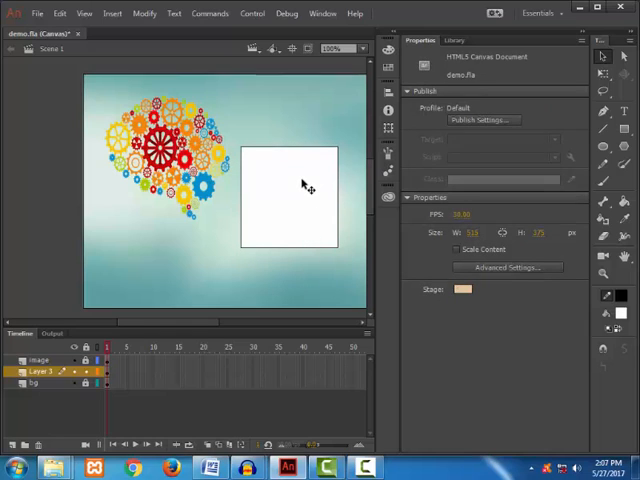
mouse_move(300, 273)
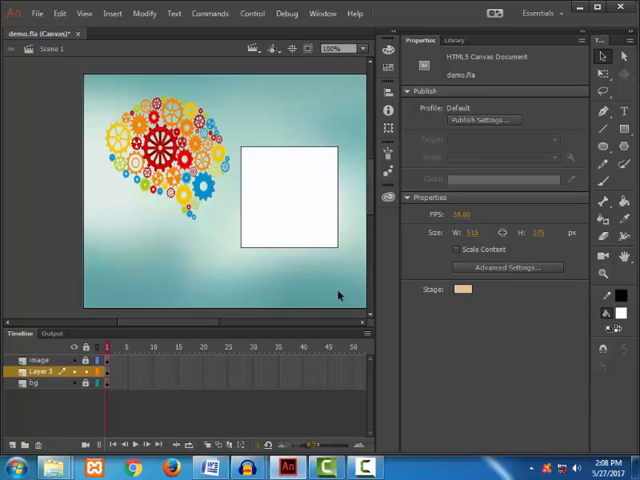
mouse_move(282, 307)
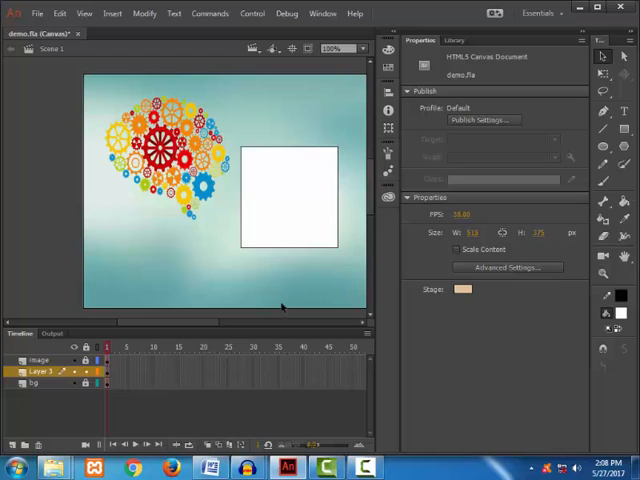
mouse_move(318, 157)
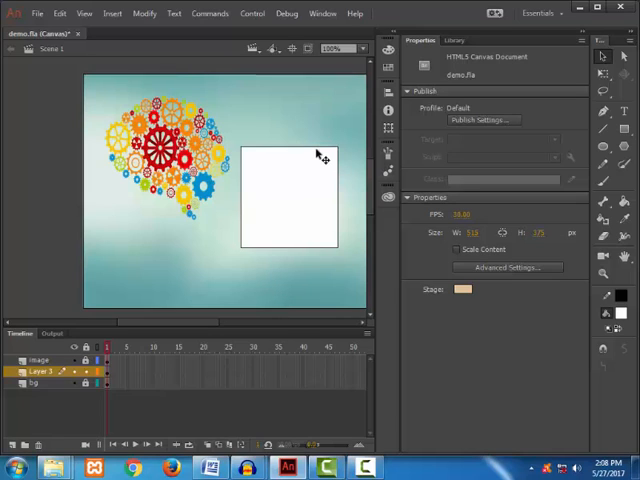
mouse_move(320, 153)
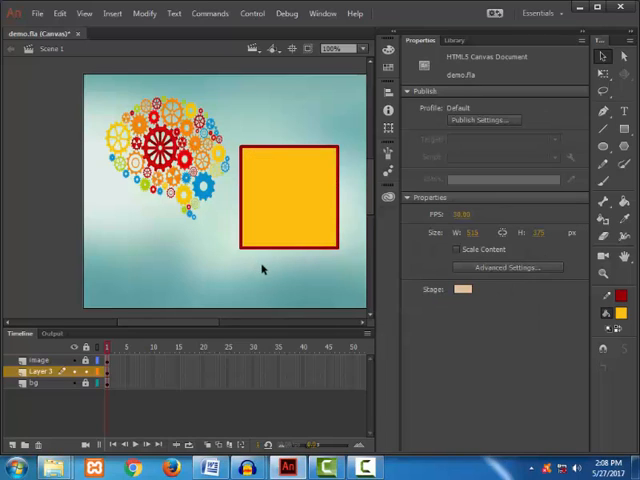
mouse_move(271, 264)
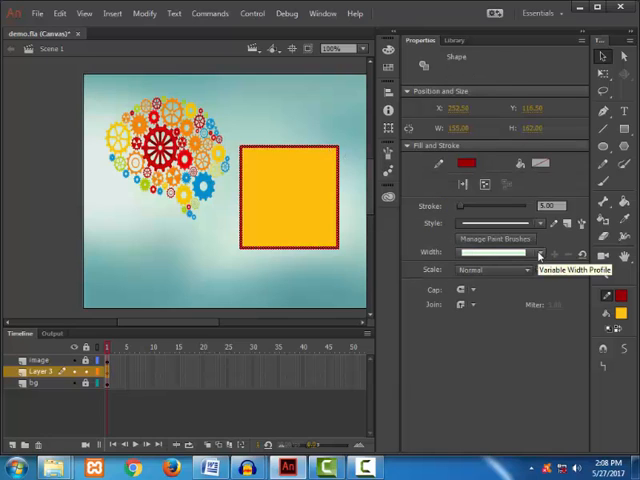
left_click(538, 252)
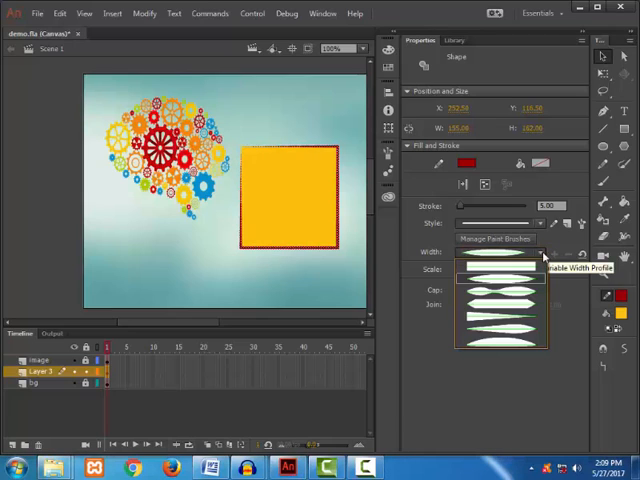
mouse_move(510, 280)
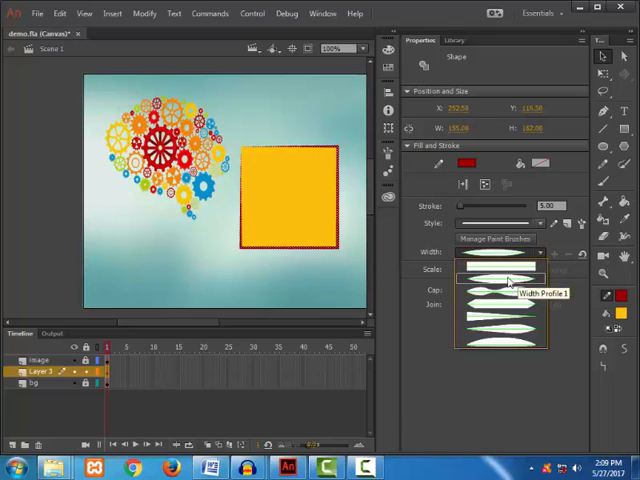
left_click(495, 258)
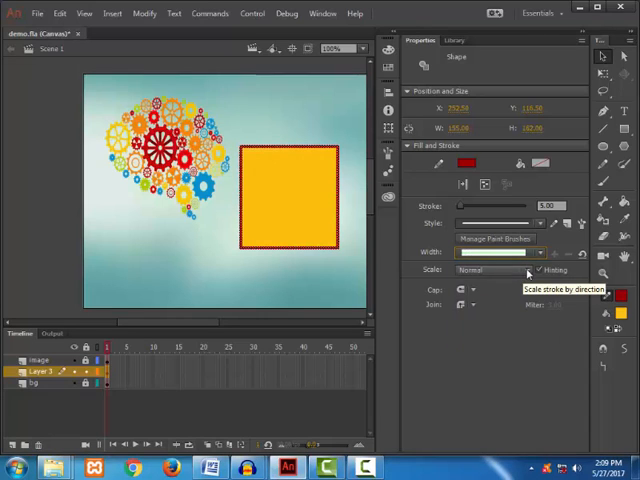
left_click(494, 270)
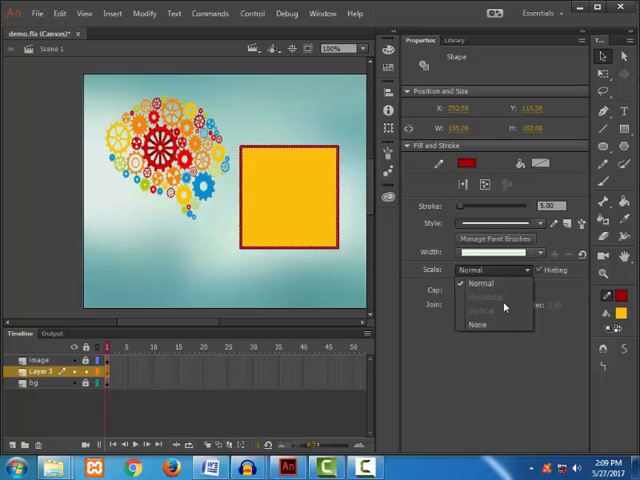
left_click(481, 283)
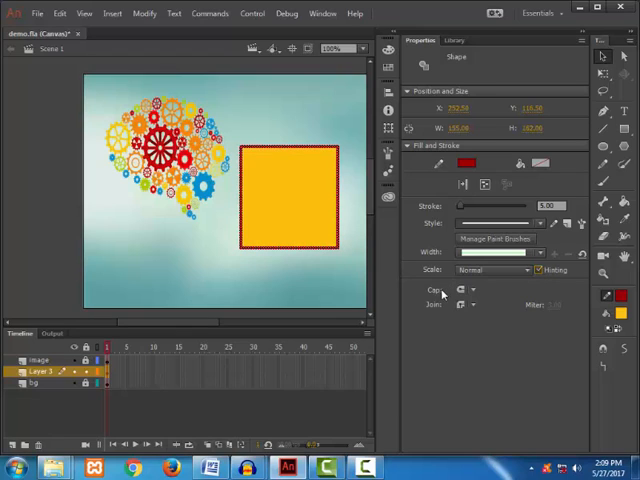
mouse_move(462, 305)
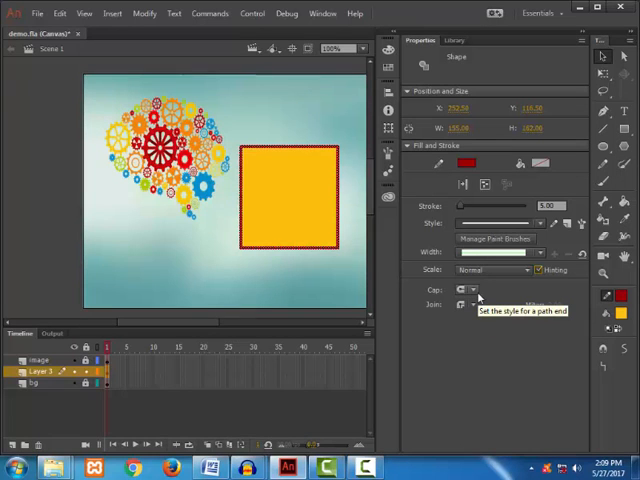
mouse_move(470, 305)
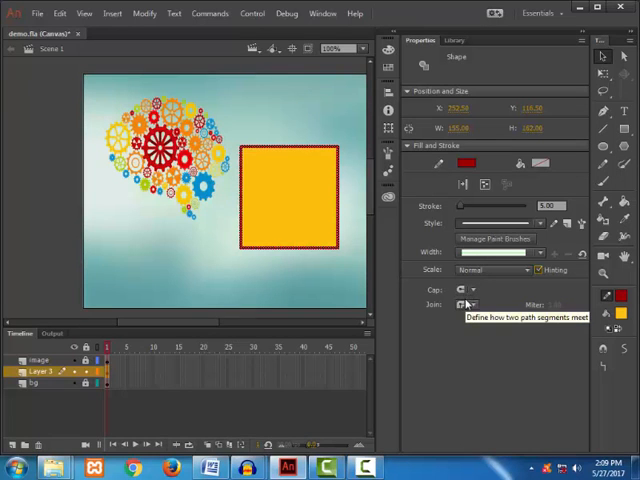